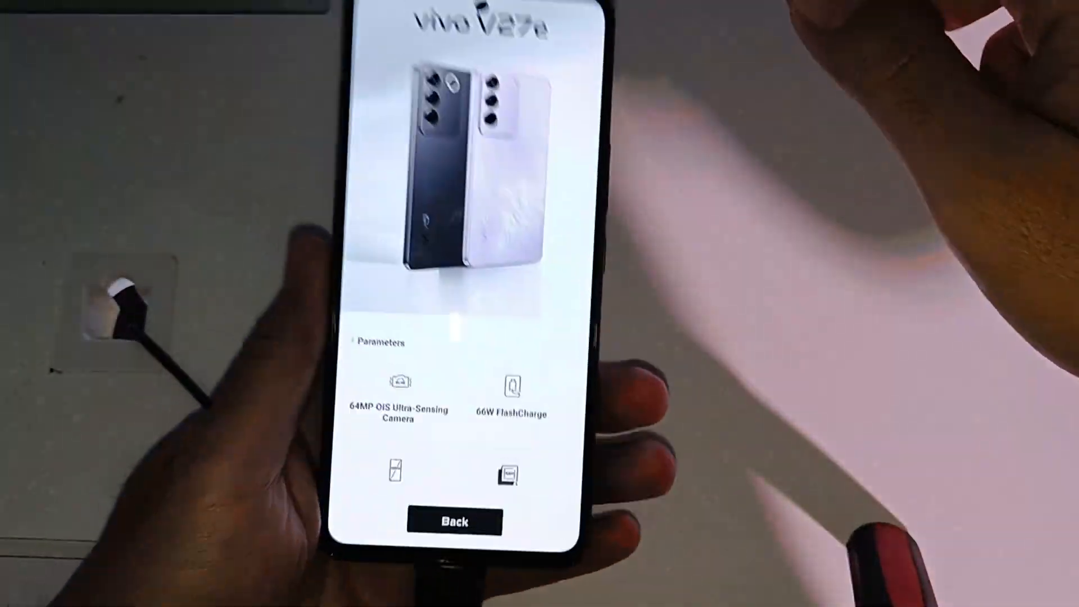
Step: Review the V27e battery, display, FlashCharge and OS specs, then leave the spec sheet
scroll(down, 3)
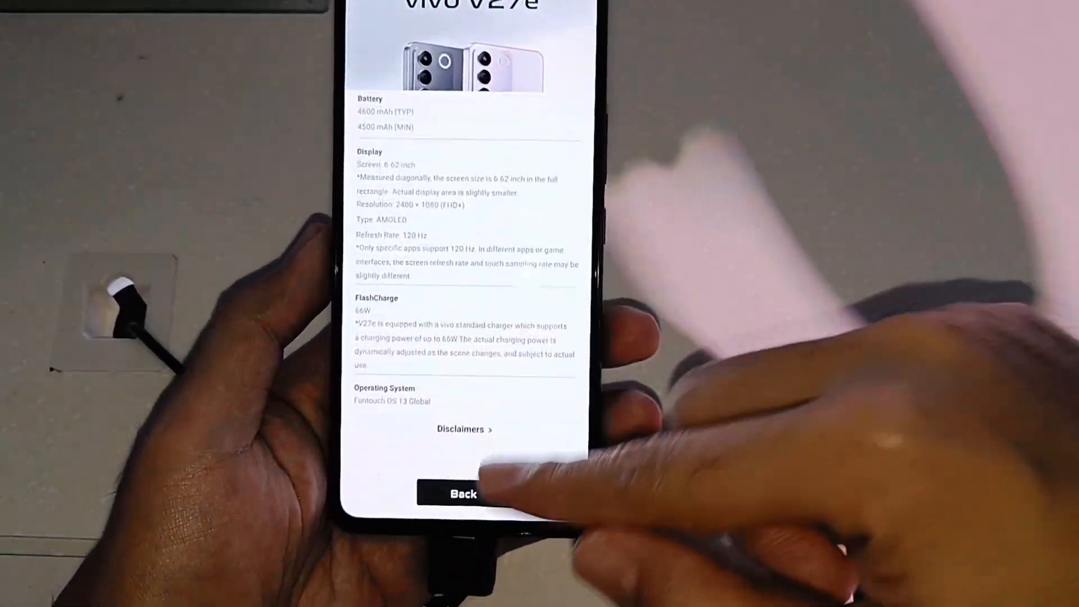
click(464, 493)
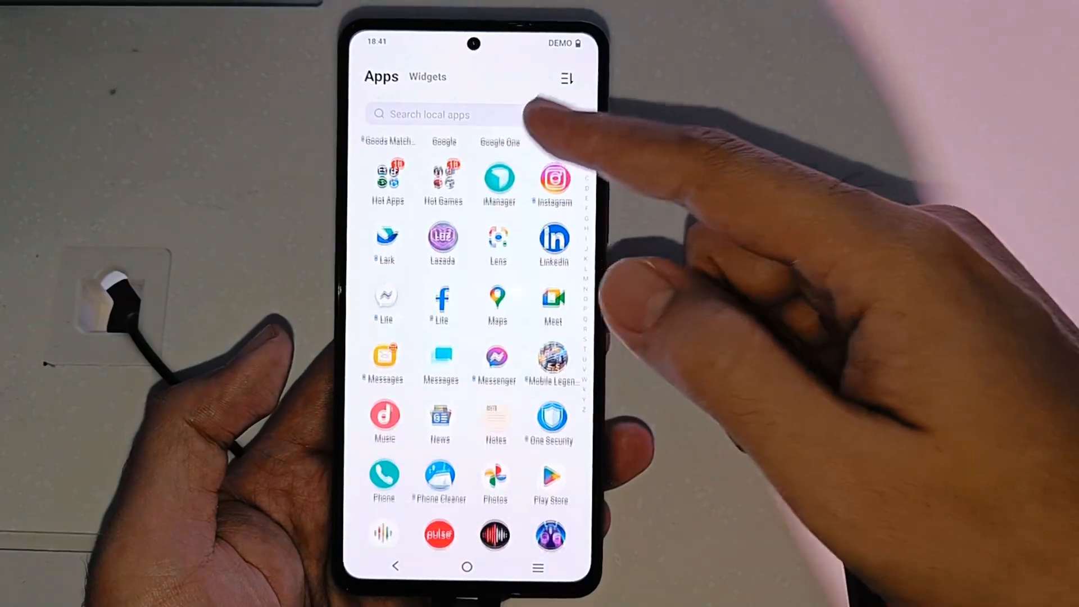
Step: Browse from the app drawer into Settings and look through its main sections
scroll(down, 3)
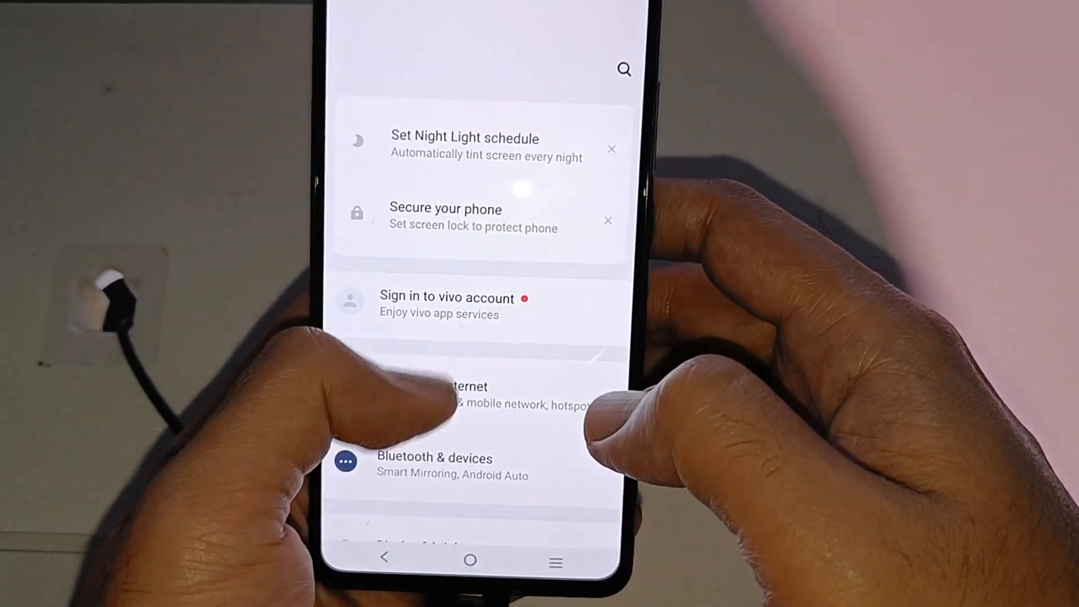
scroll(down, 3)
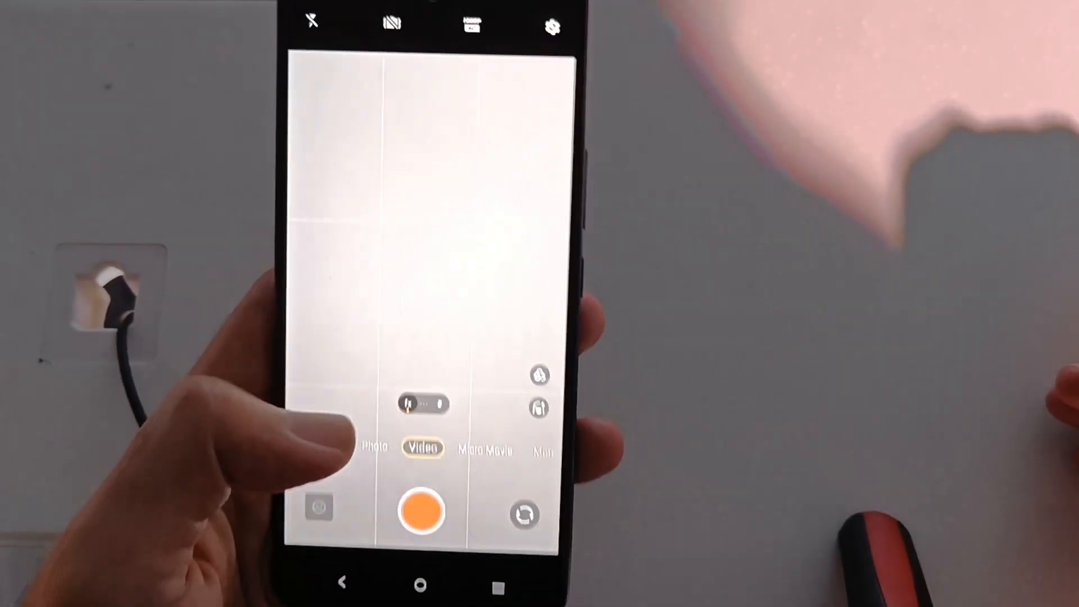
Step: Choose 1080p at 60 fps for video, then capture a picture in Photo mode
click(468, 23)
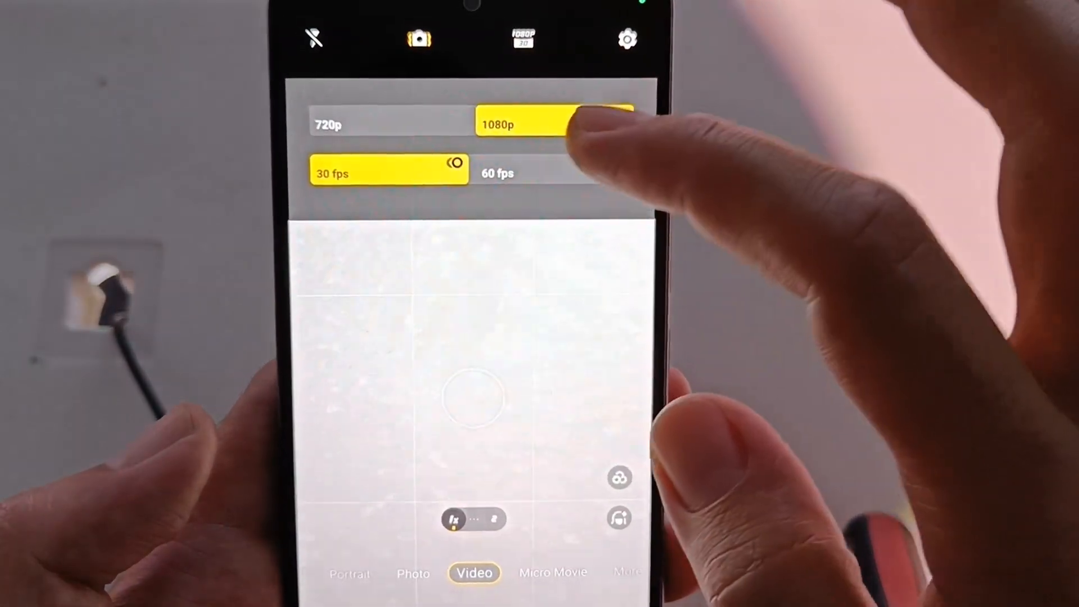
click(495, 173)
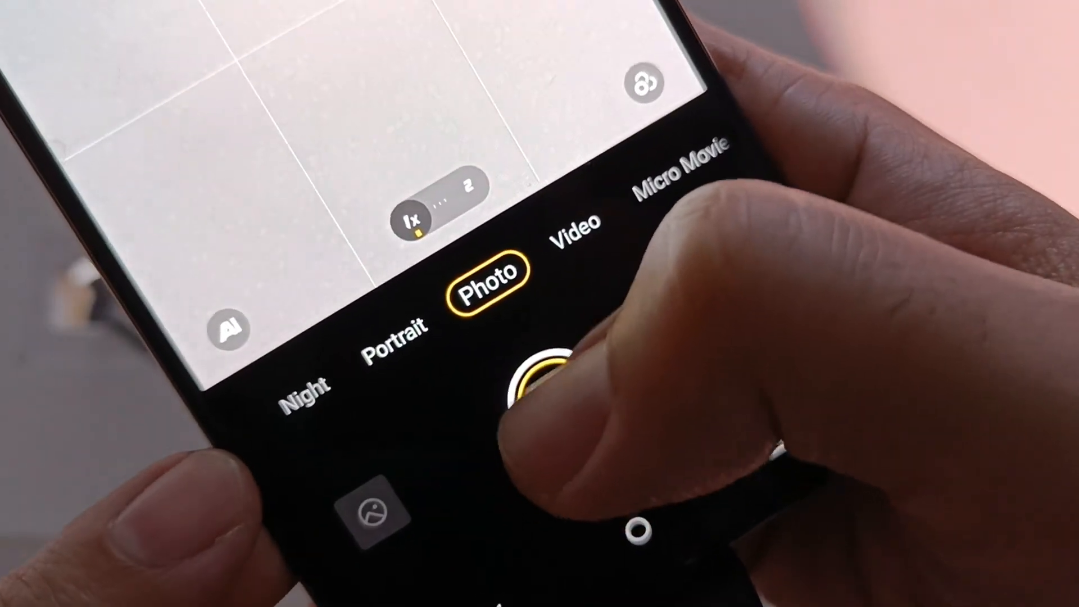
click(537, 372)
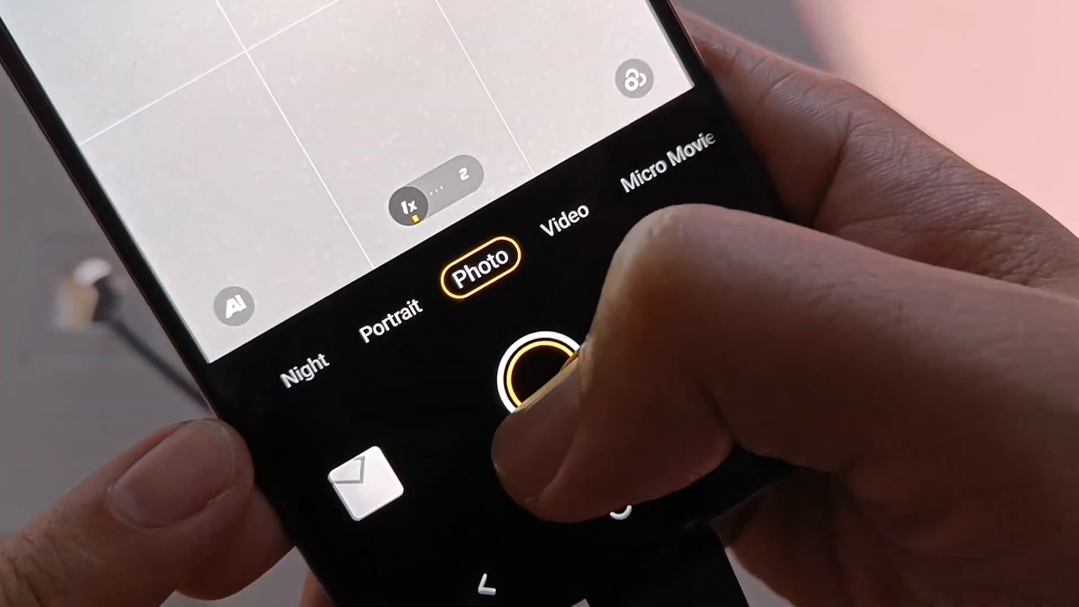